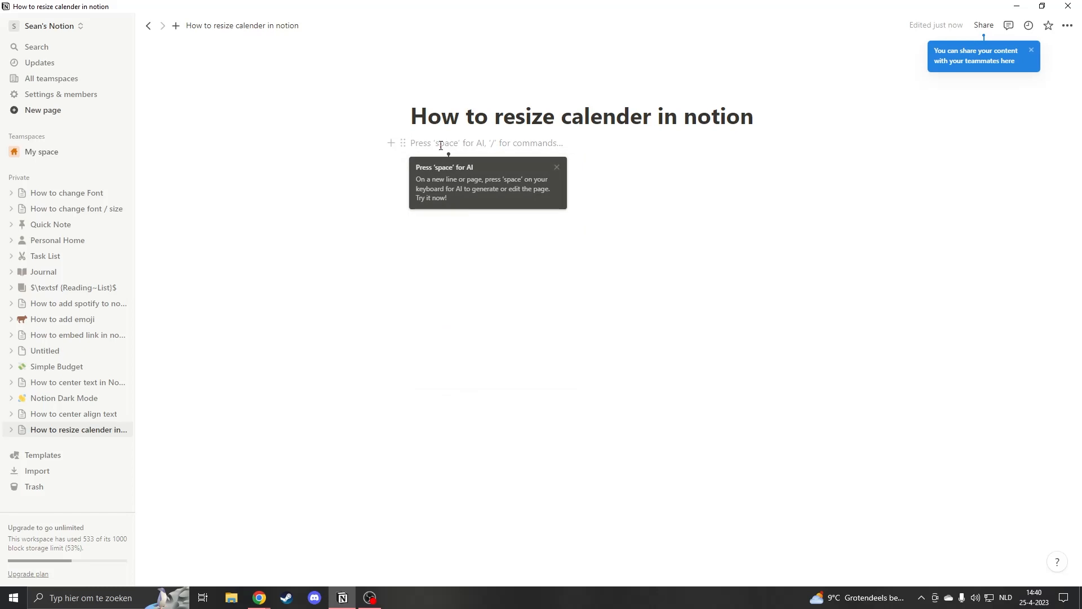
# Insert a calendar view backed by a new database, showing April 2023.
pyautogui.write('/calen')
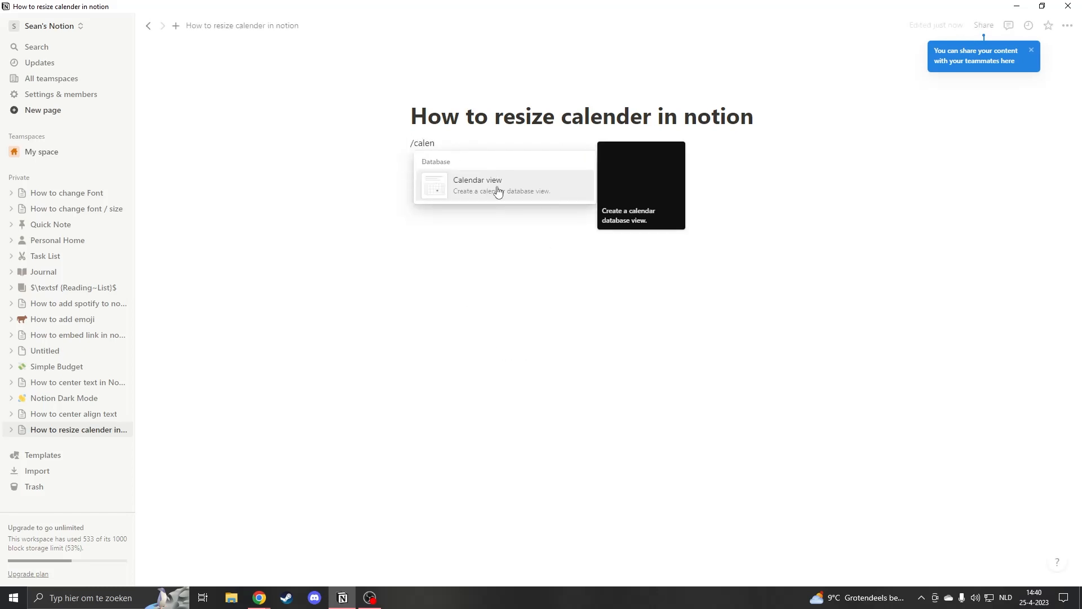
pyautogui.click(476, 185)
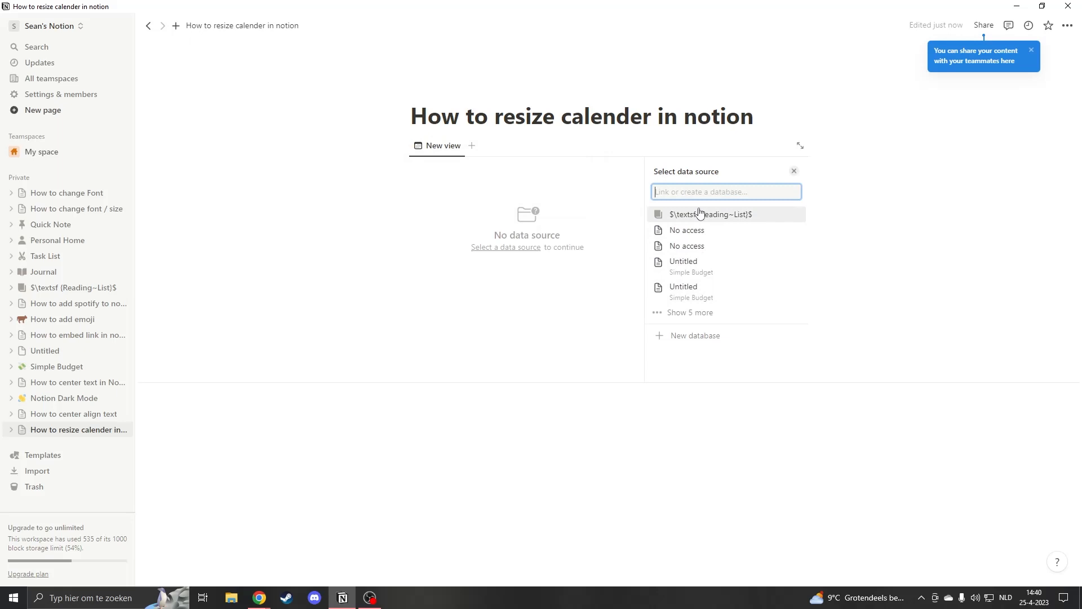
pyautogui.click(709, 214)
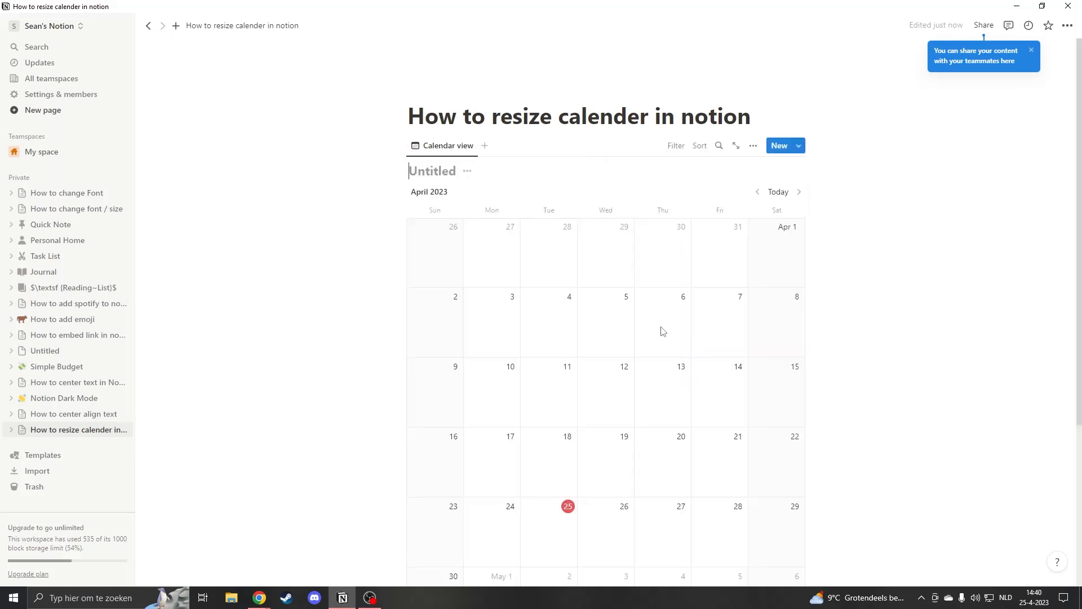
pyautogui.moveTo(695, 321)
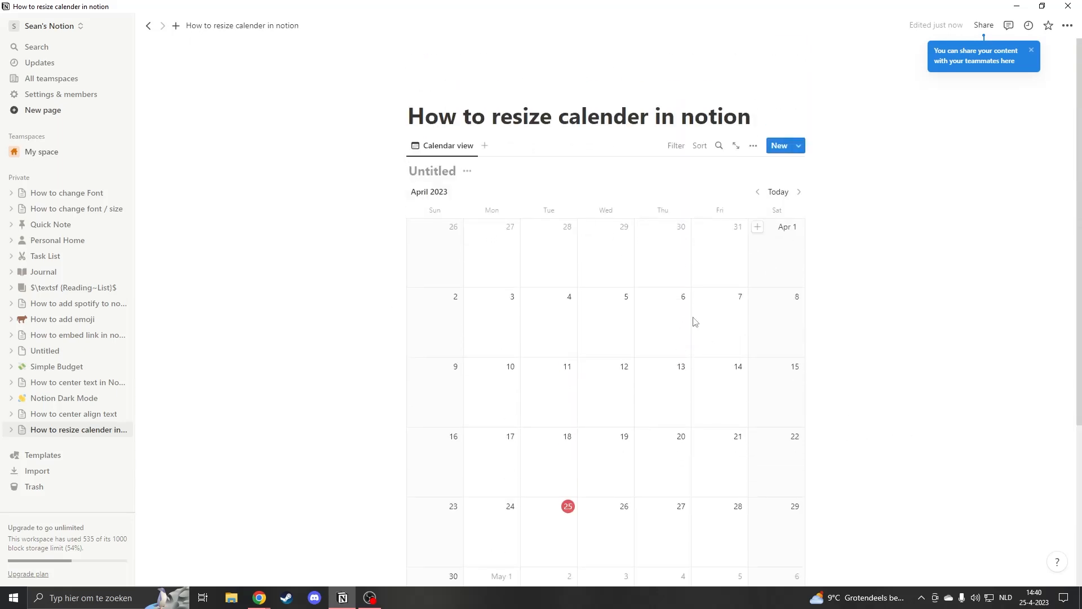
# Scroll down past the calendar database to the empty line below it.
pyautogui.scroll(-3)
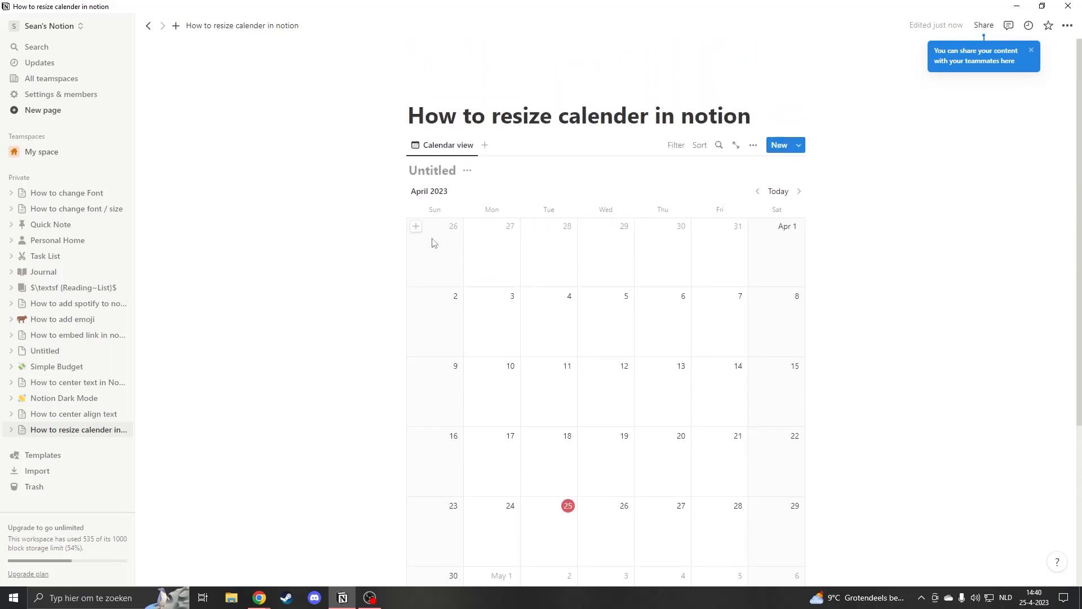
pyautogui.moveTo(354, 264)
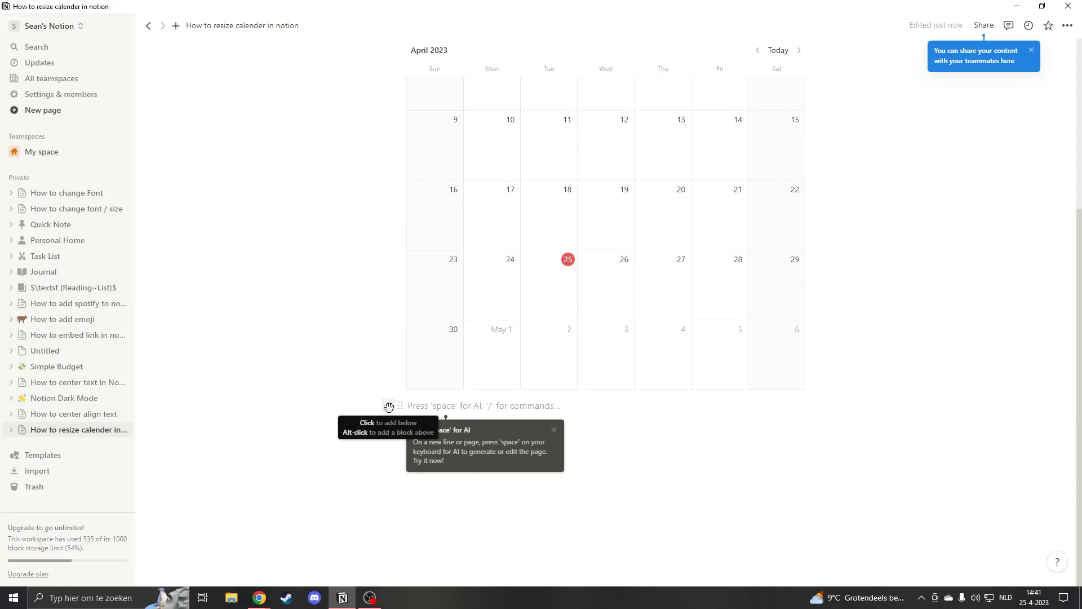
pyautogui.write('/col')
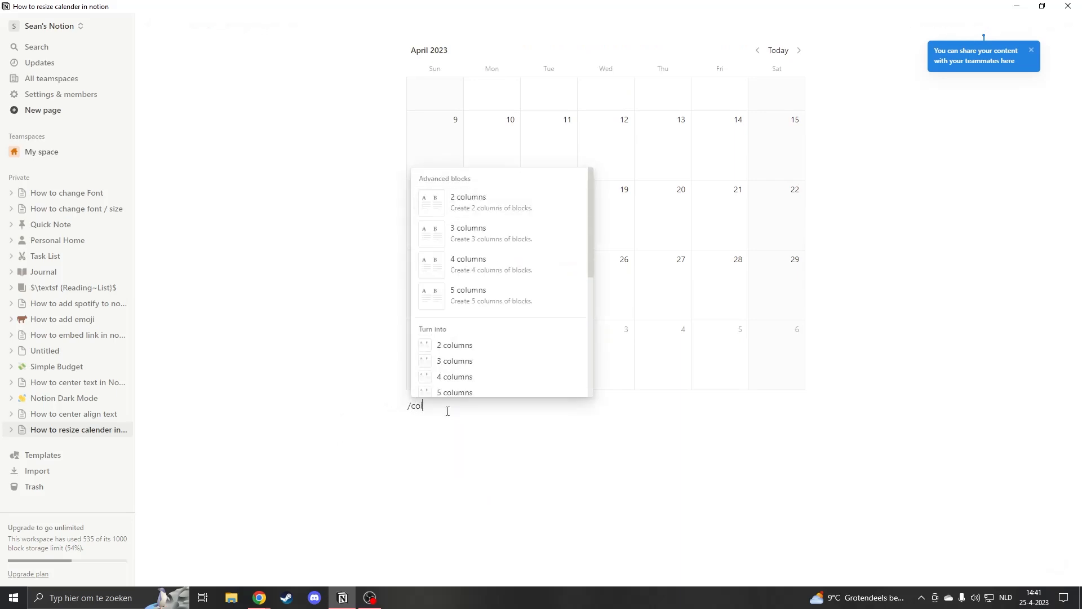
pyautogui.write('umn')
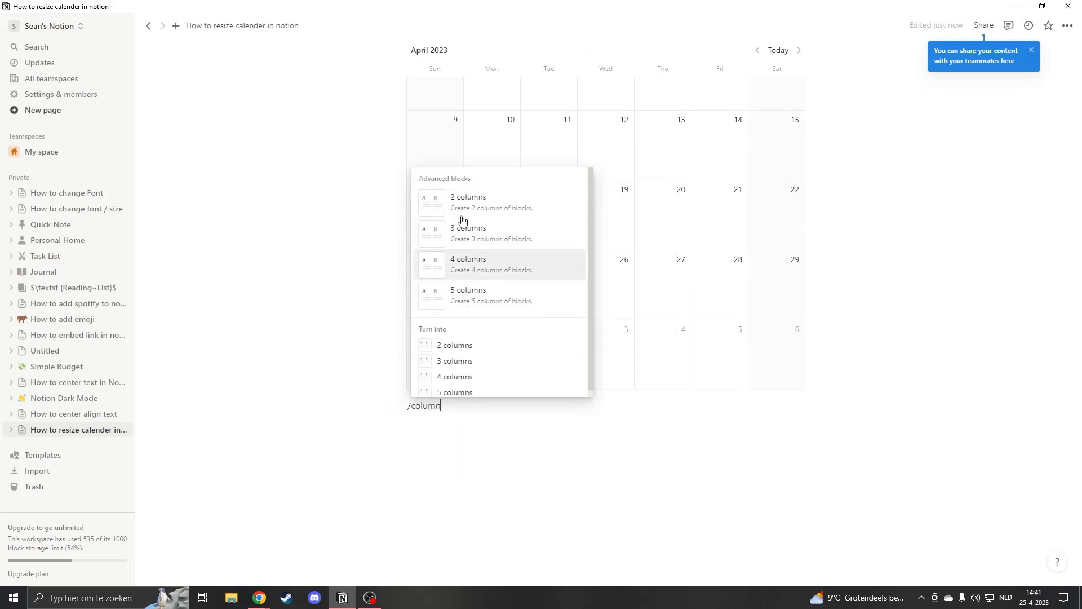
pyautogui.moveTo(489, 207)
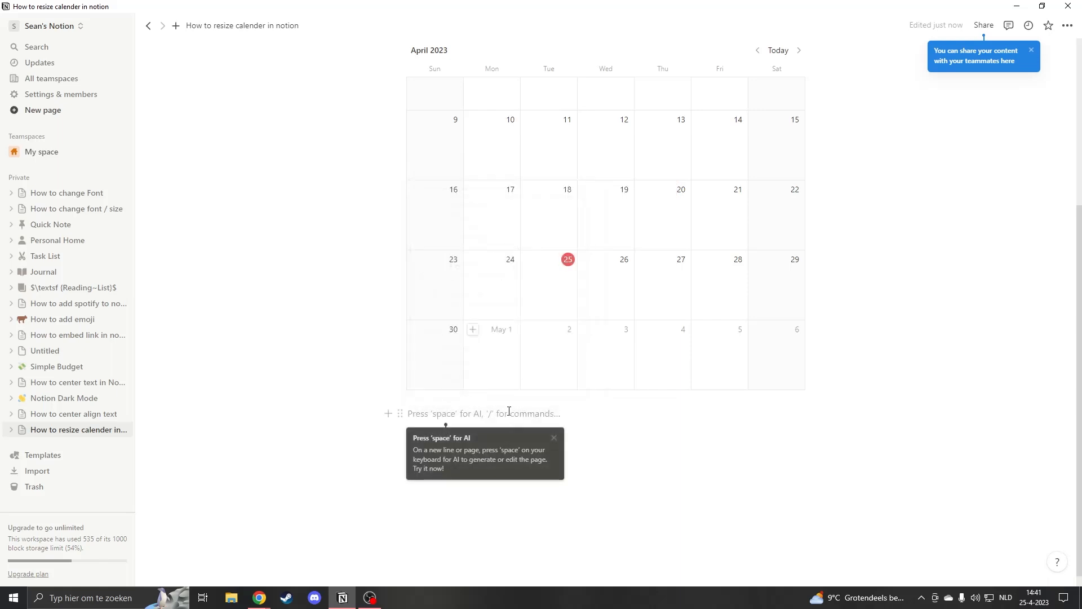
pyautogui.scroll(3)
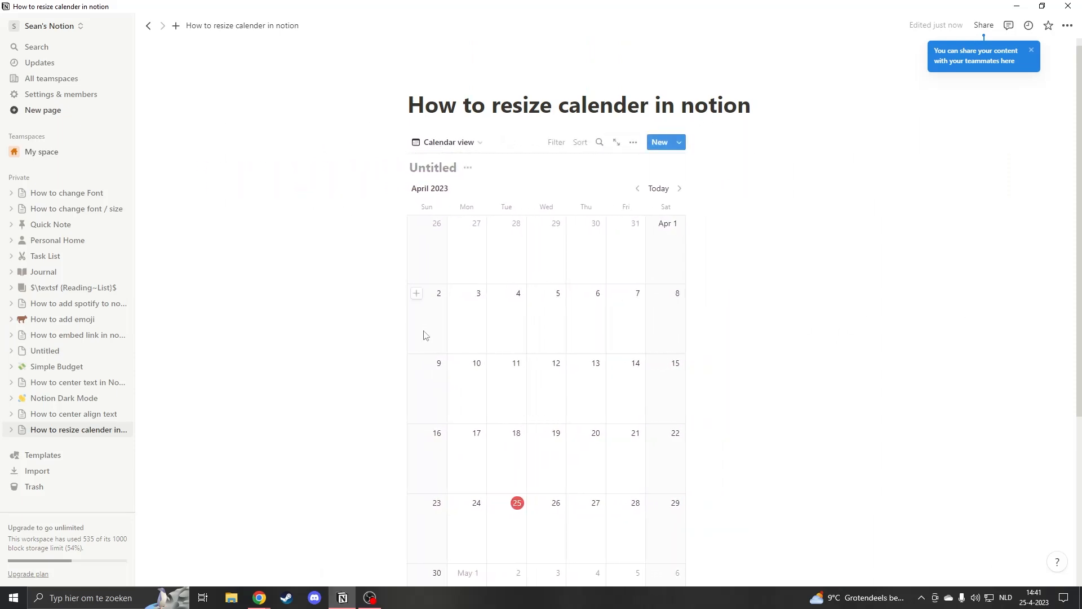
pyautogui.scroll(-3)
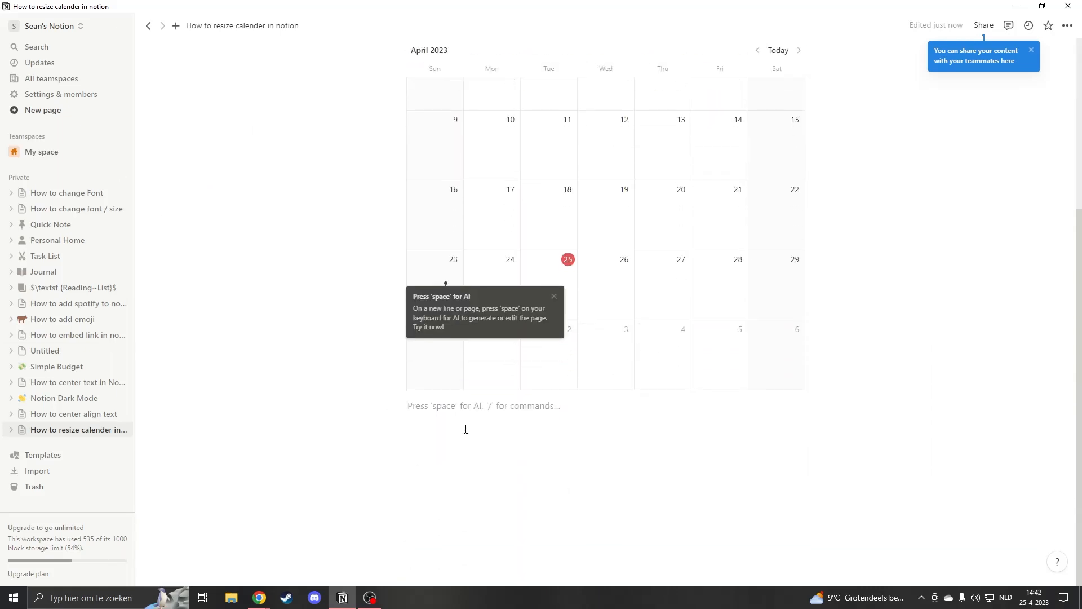
# Add a block of three empty columns below the calendar database.
pyautogui.write('/ca')
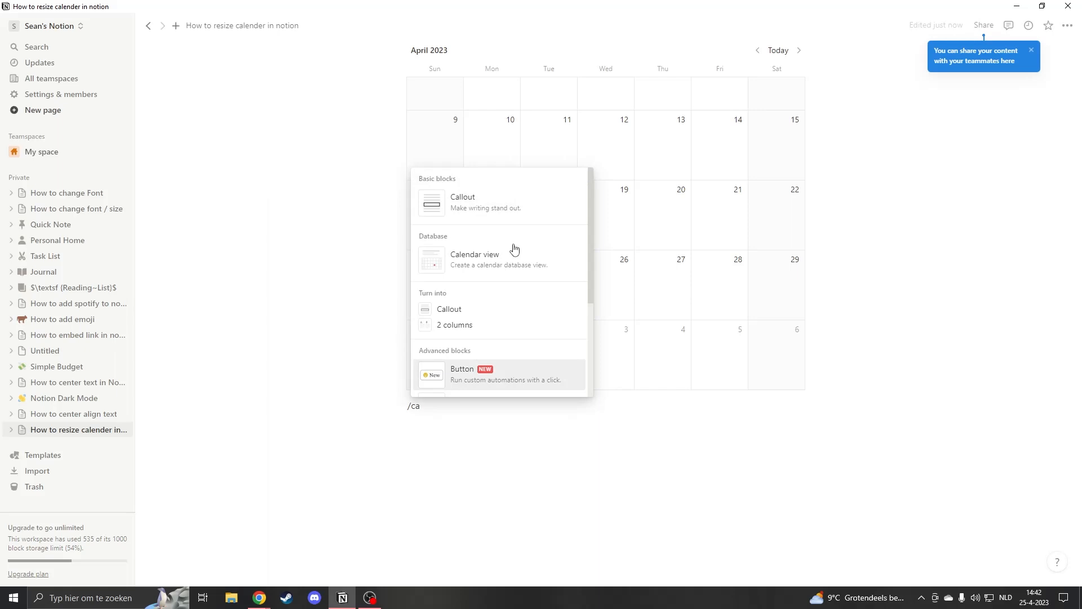
pyautogui.write('lu')
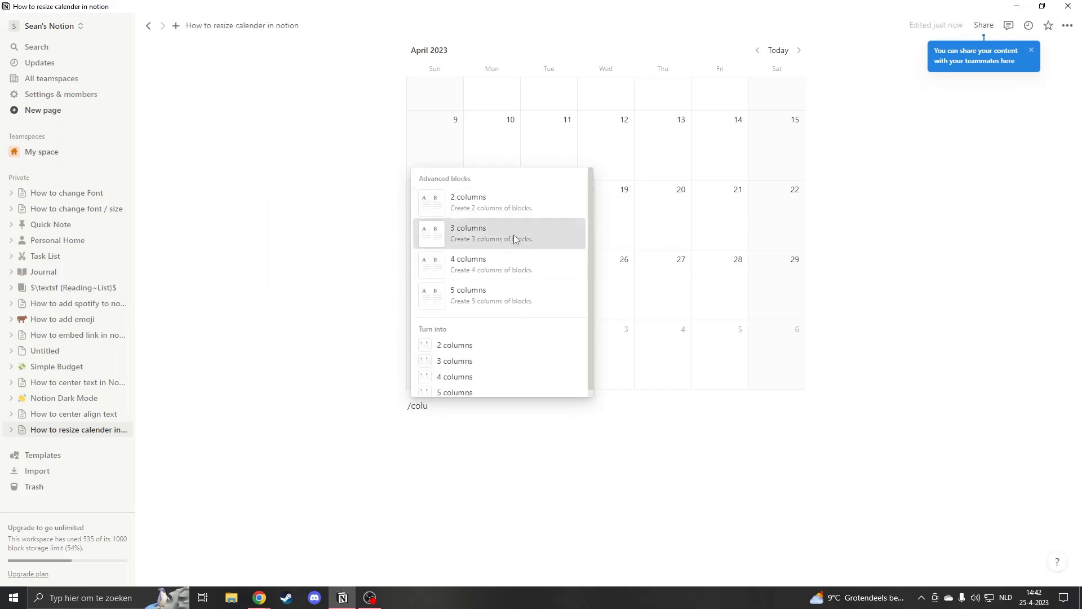
pyautogui.press('Escape')
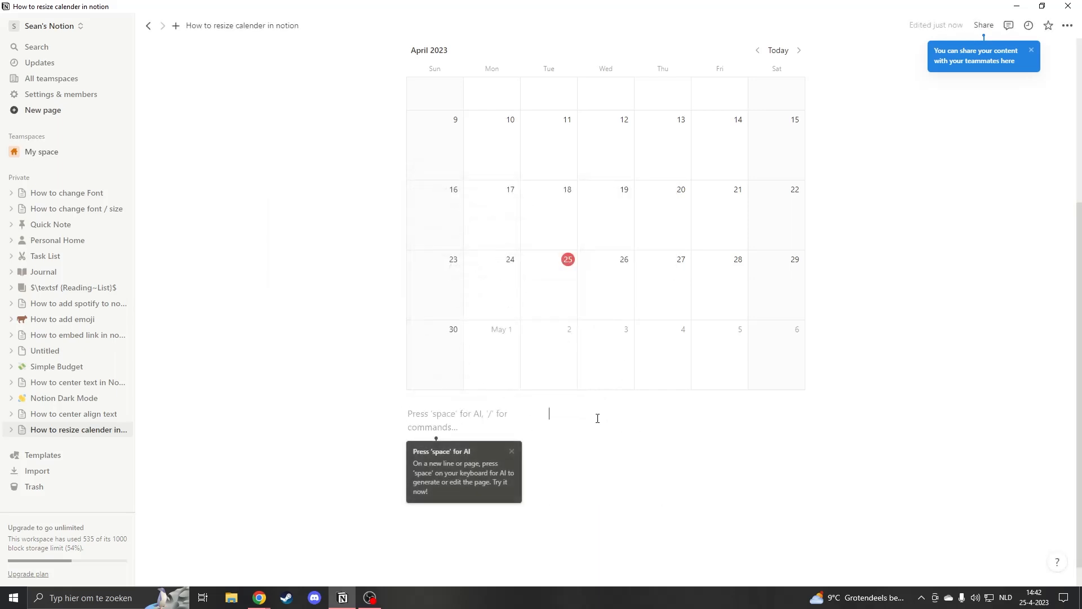
pyautogui.moveTo(409, 303)
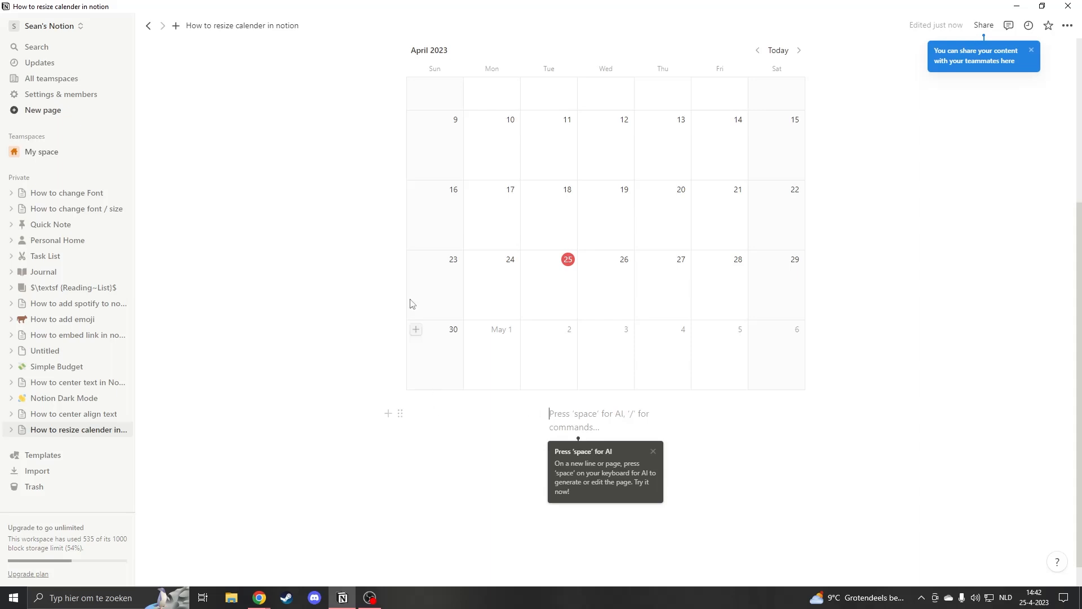
pyautogui.scroll(3)
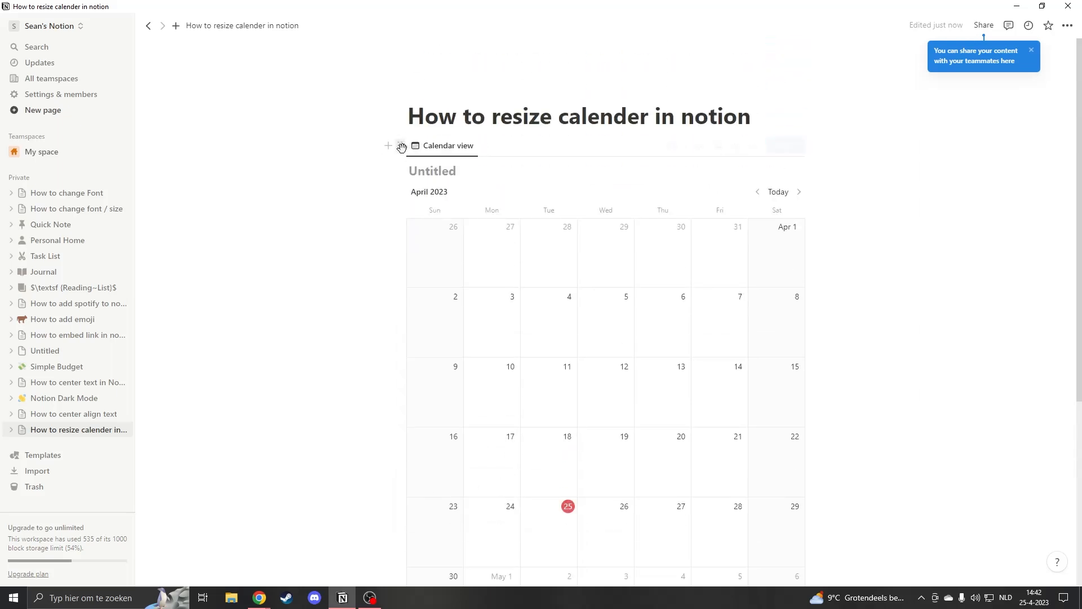
pyautogui.scroll(-3)
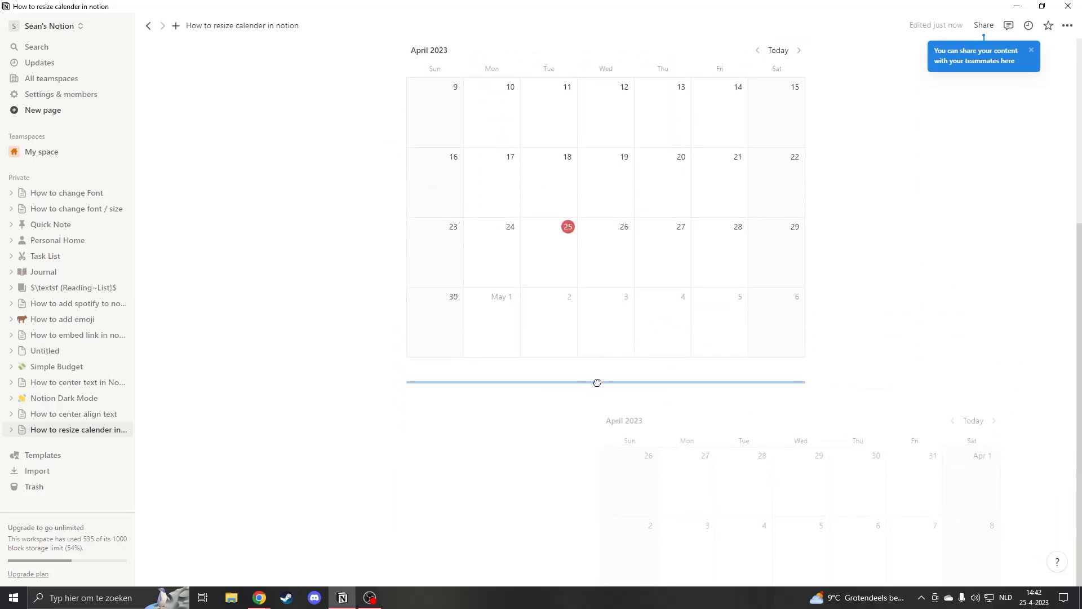